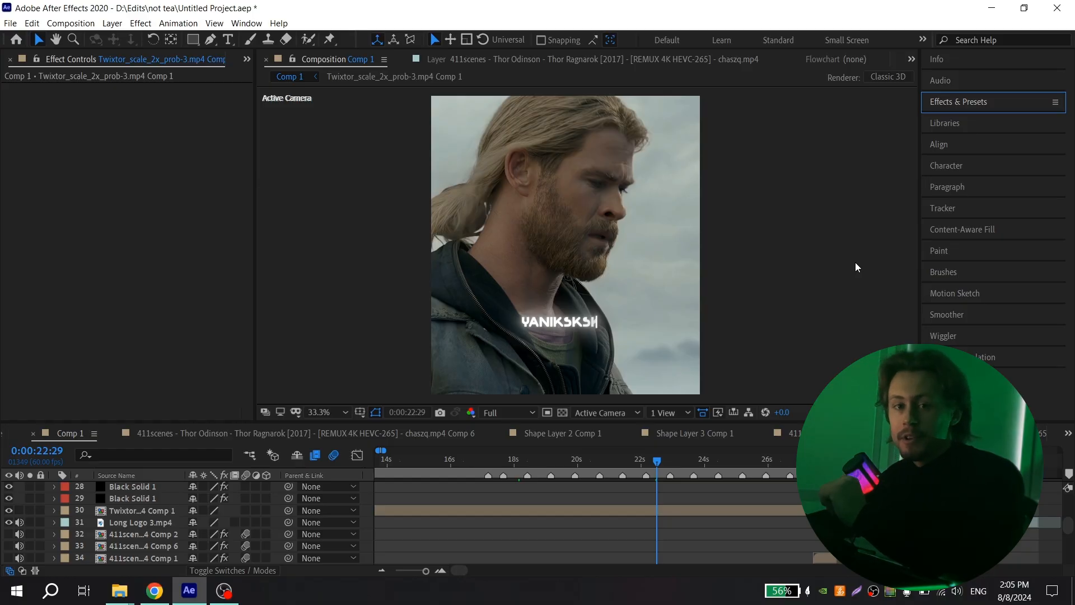
Apply Sapphire S_Sharpen (searched as 's_shar') to the Twixtor precomp layer and adjust Small Detail Size
left_click(992, 102)
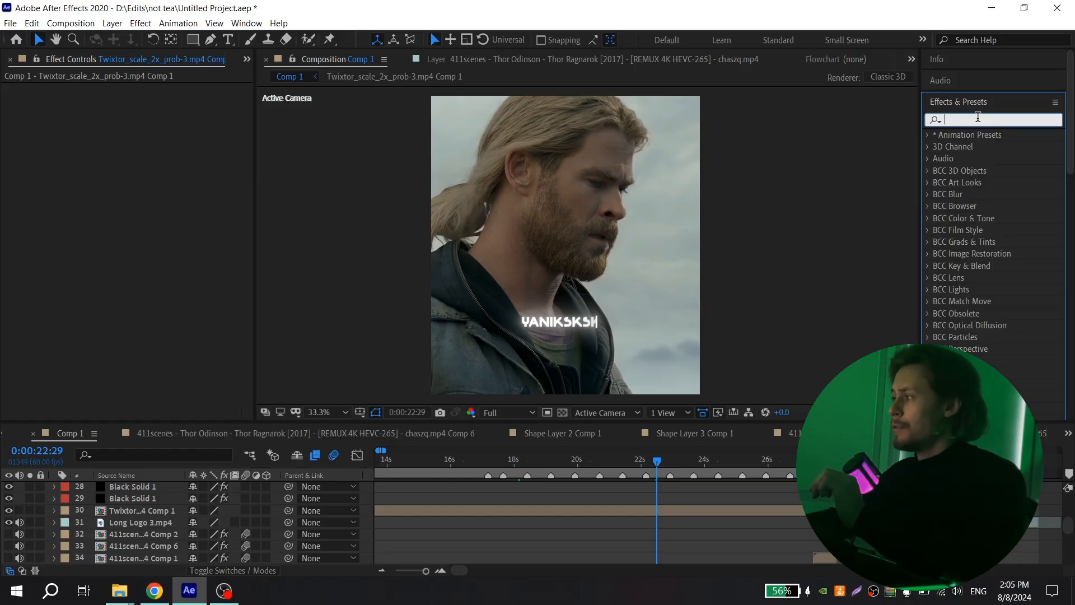
type("s_shar")
type("4")
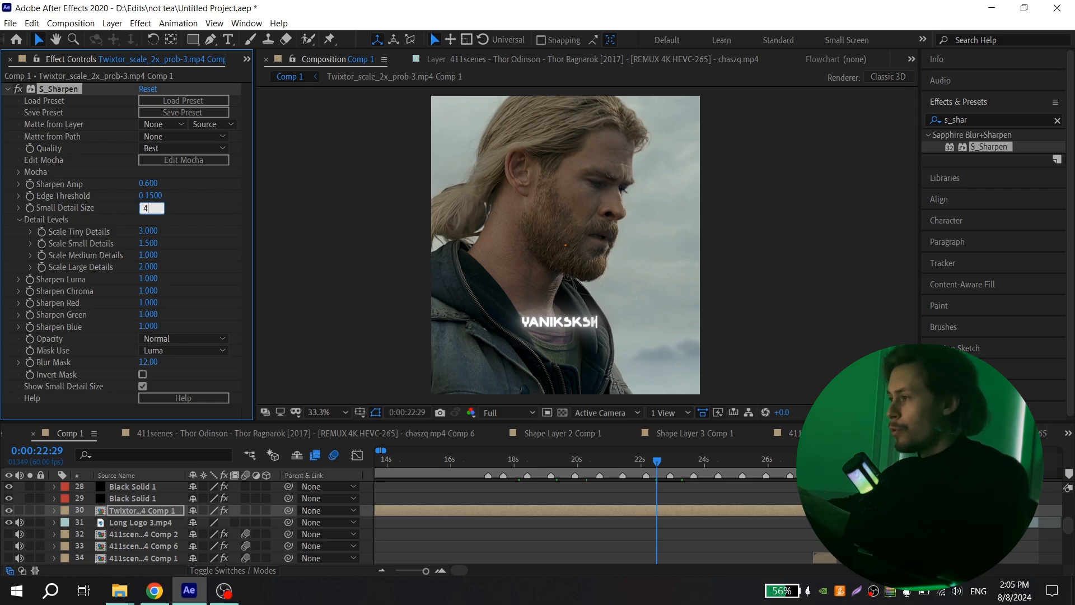
left_click(6, 89)
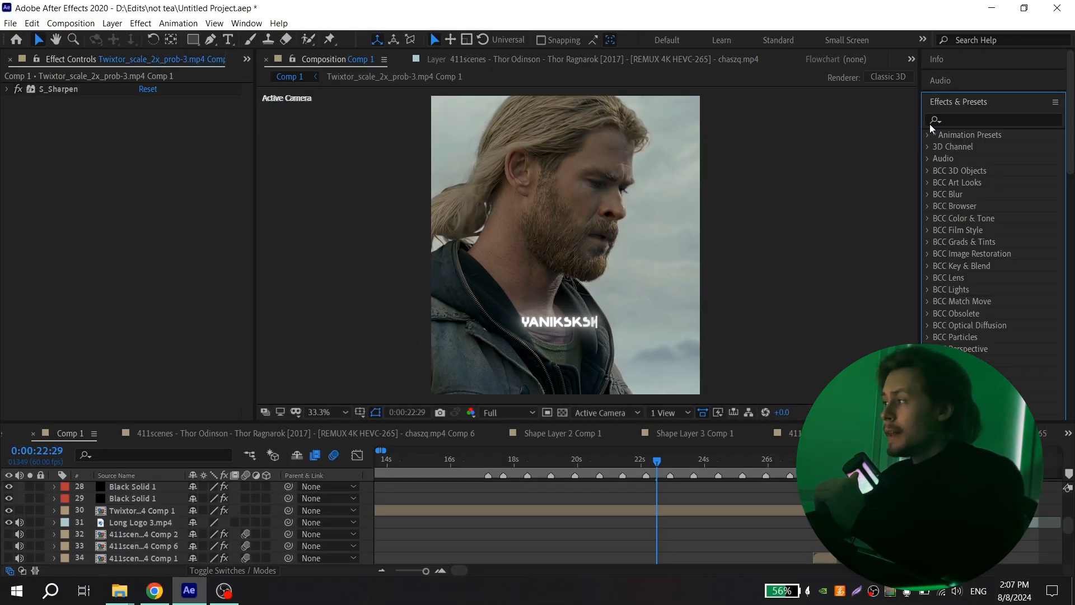
Add BCC Unsharp Mask beneath S_Sharpen on the clip layer
type("bcc unsh")
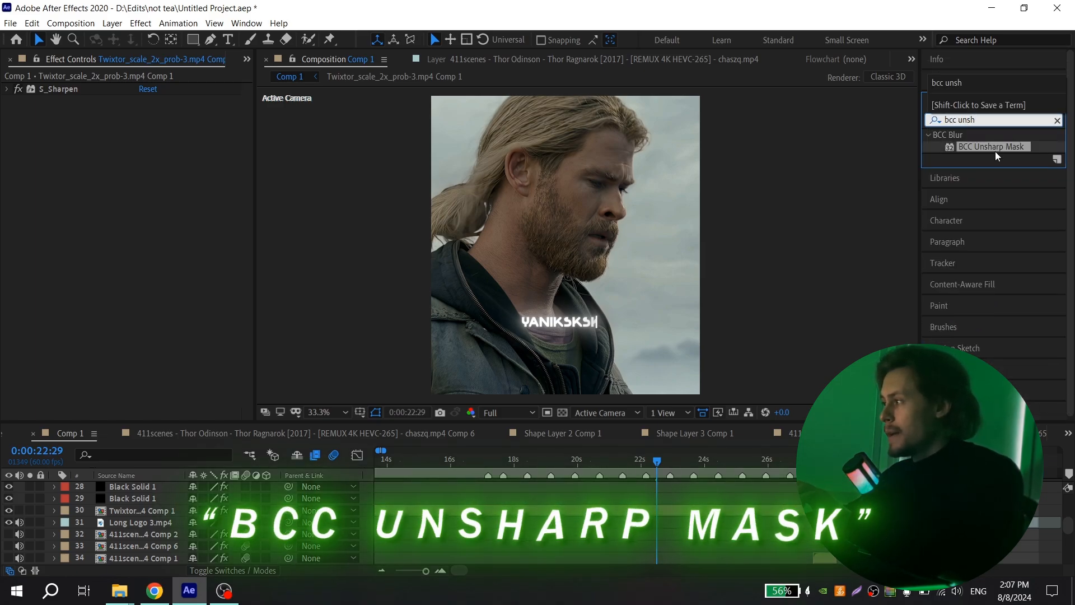
double_click(993, 145)
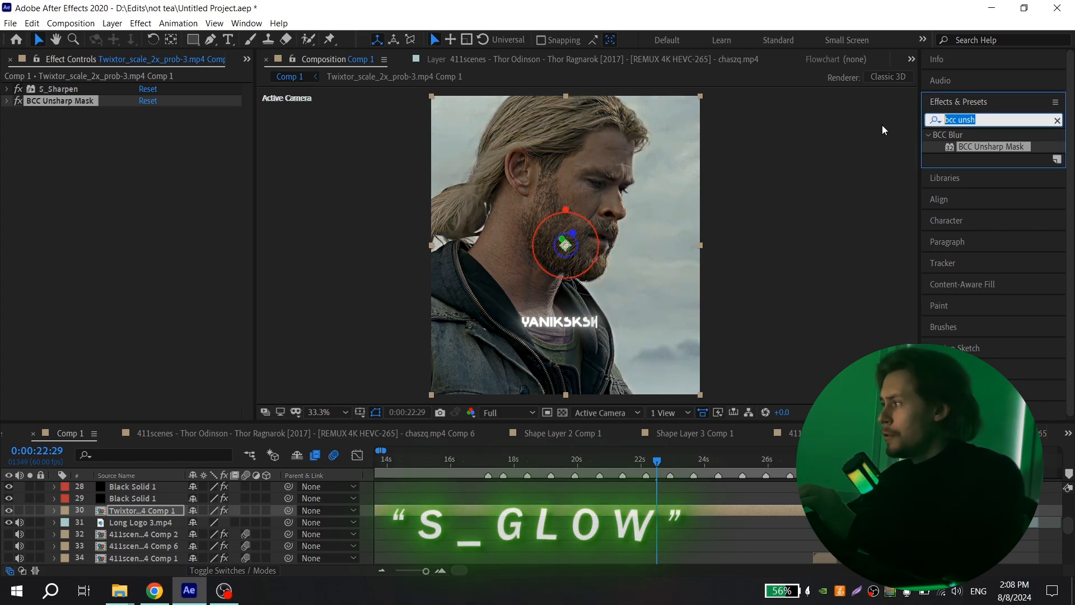
Add S_Glow beneath BCC Unsharp Mask with Brightness 1.000
type("s_glow")
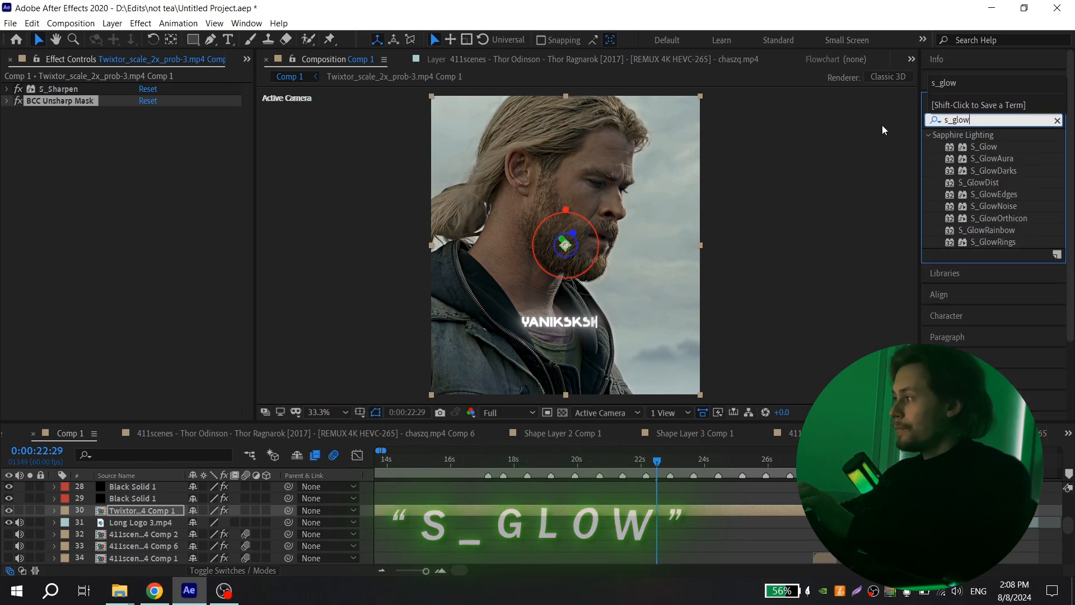
double_click(983, 145)
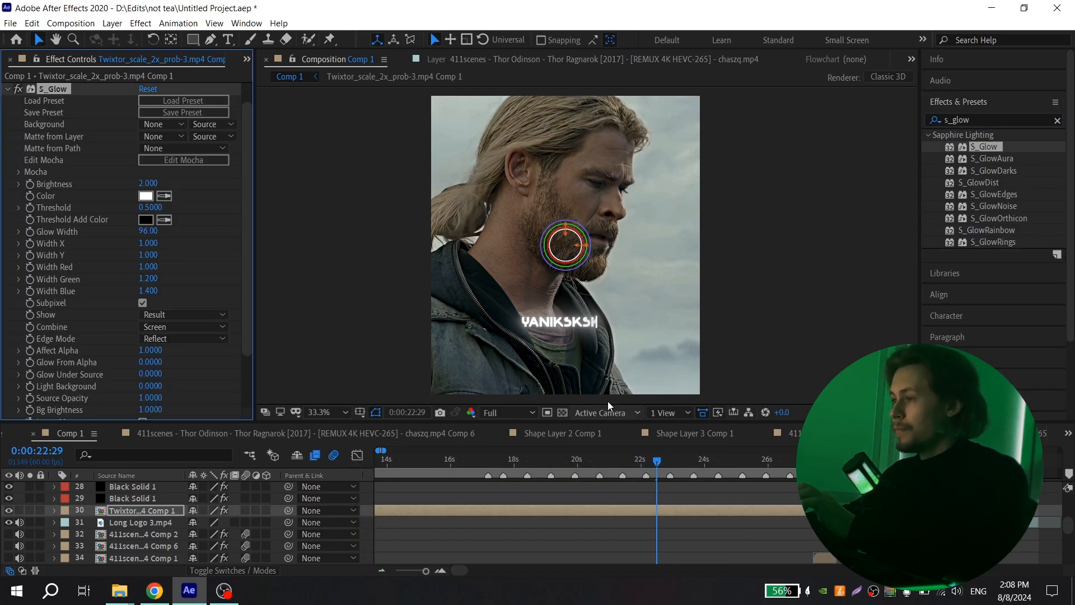
double_click(148, 183)
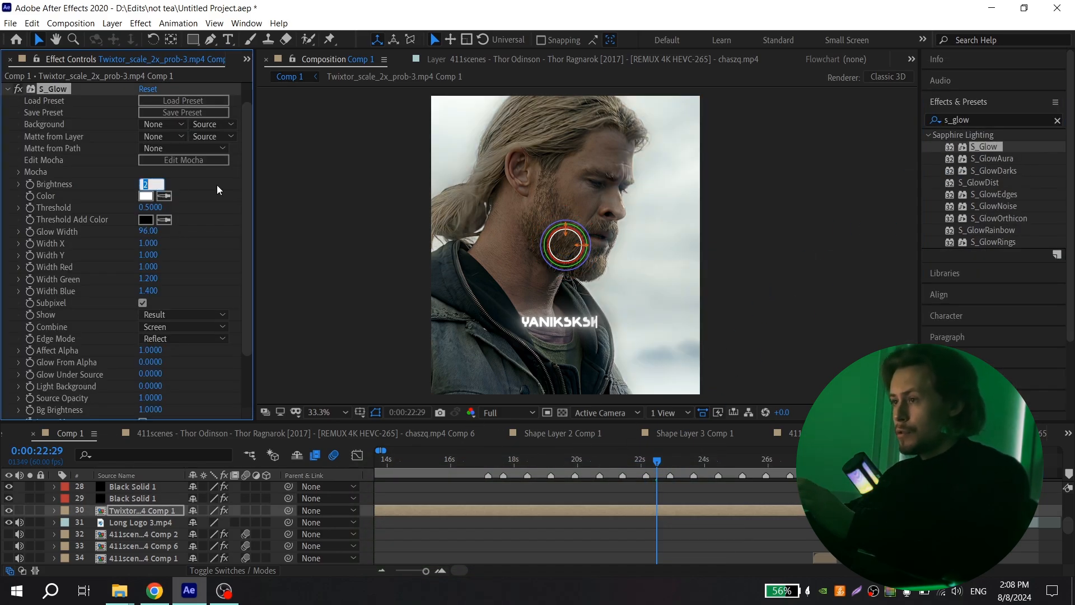
type("1.000")
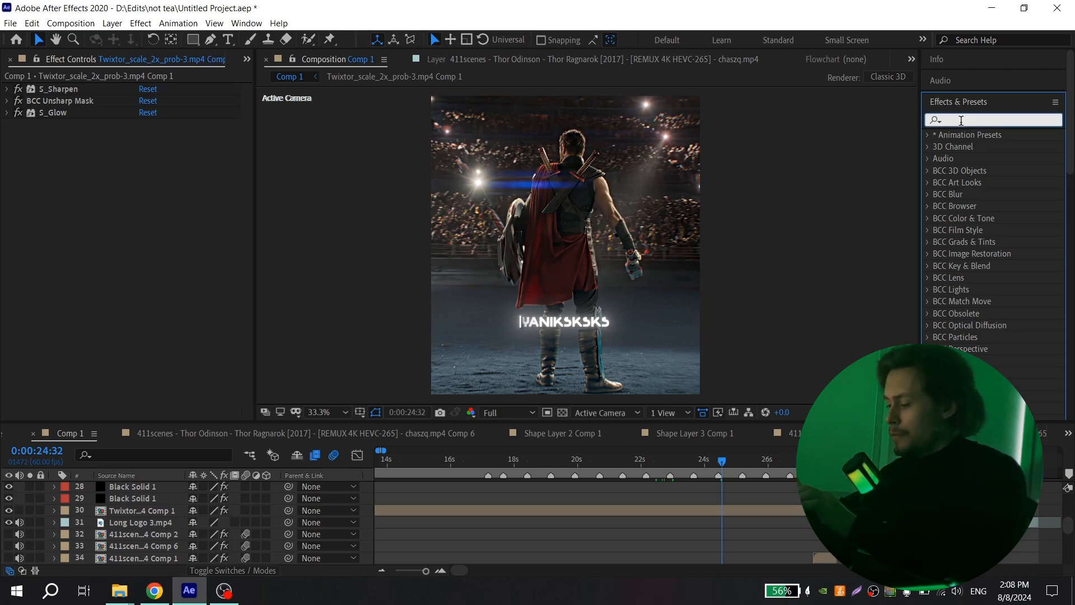
Add Magic Bullet Looks beneath S_Glow and launch its Looks editor
type("looks")
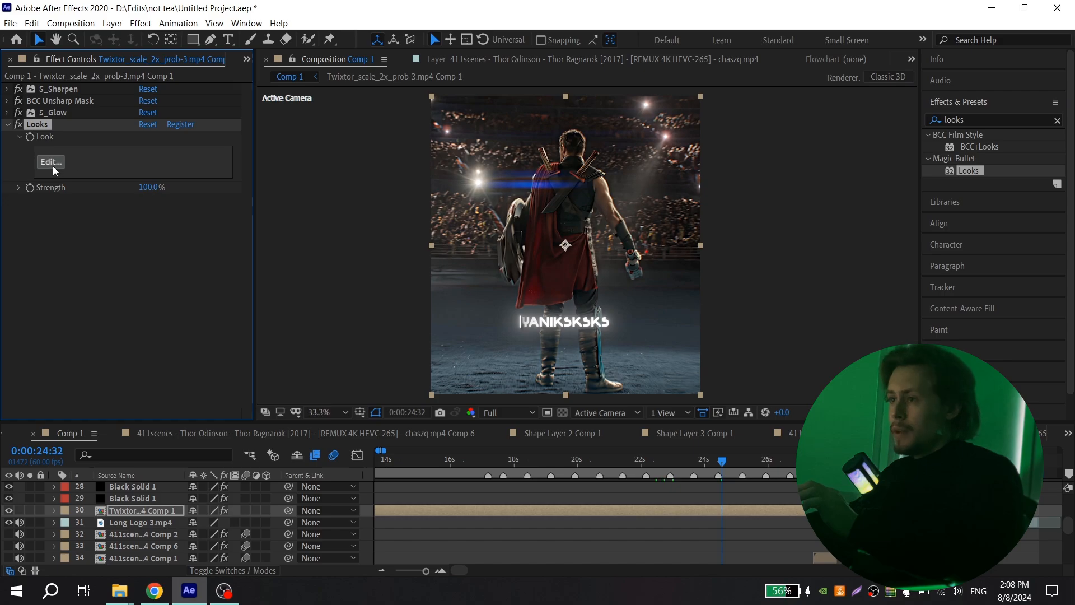
left_click(51, 162)
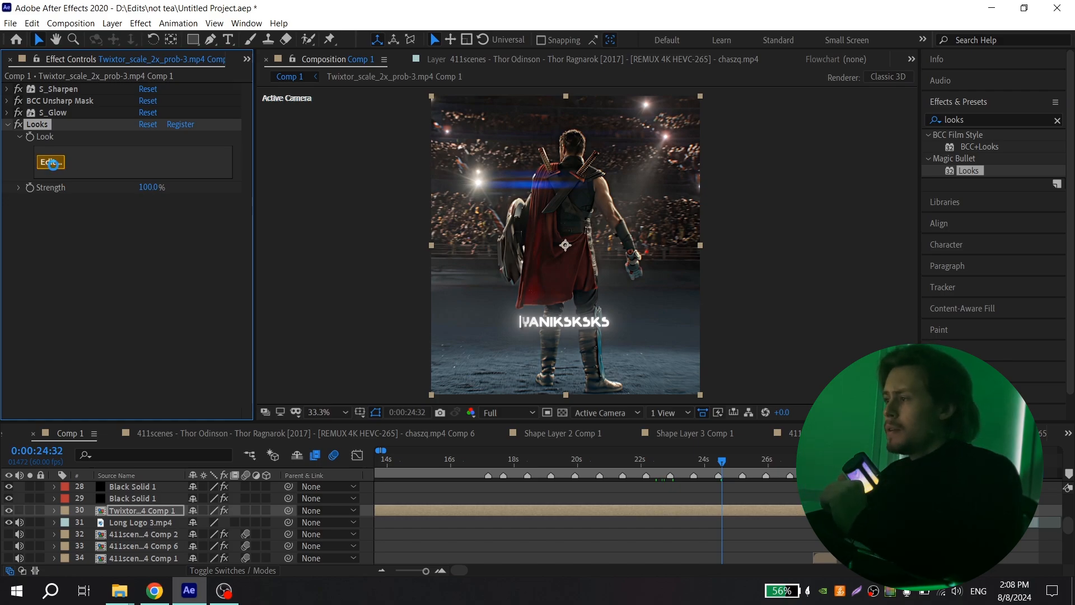
left_click(49, 161)
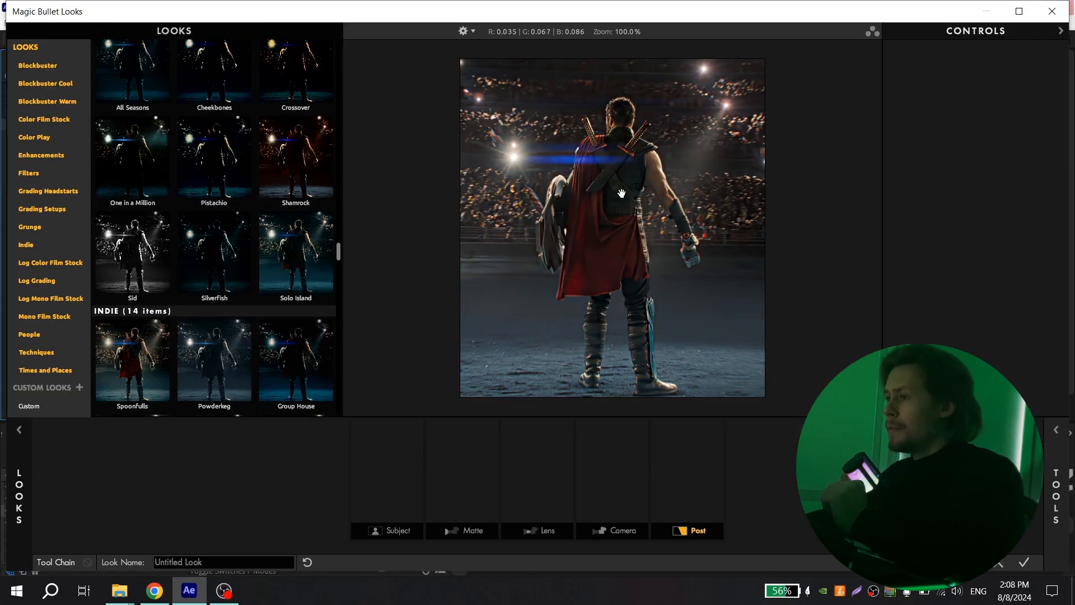
Add Haze/Flare to the Lens stage with Reflection Off and Matte Box Size 0%
left_click(295, 222)
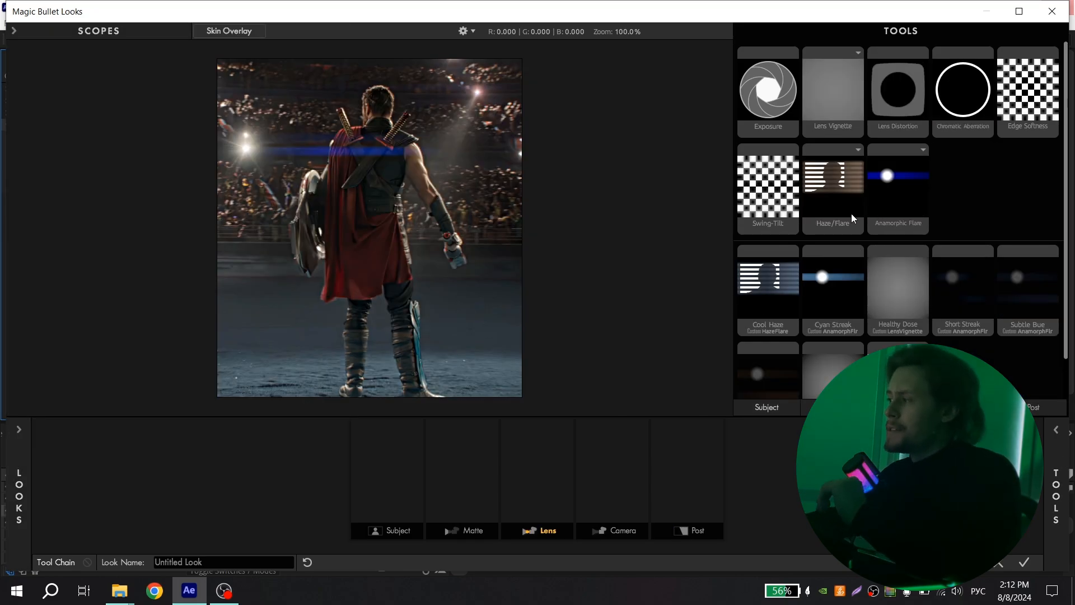
left_click(834, 188)
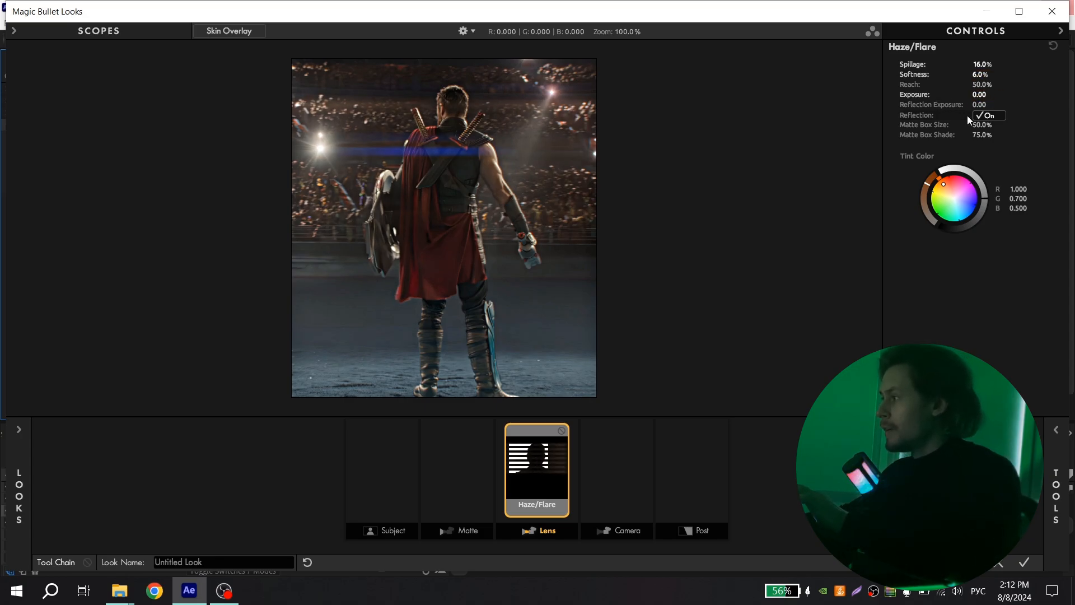
left_click(988, 115)
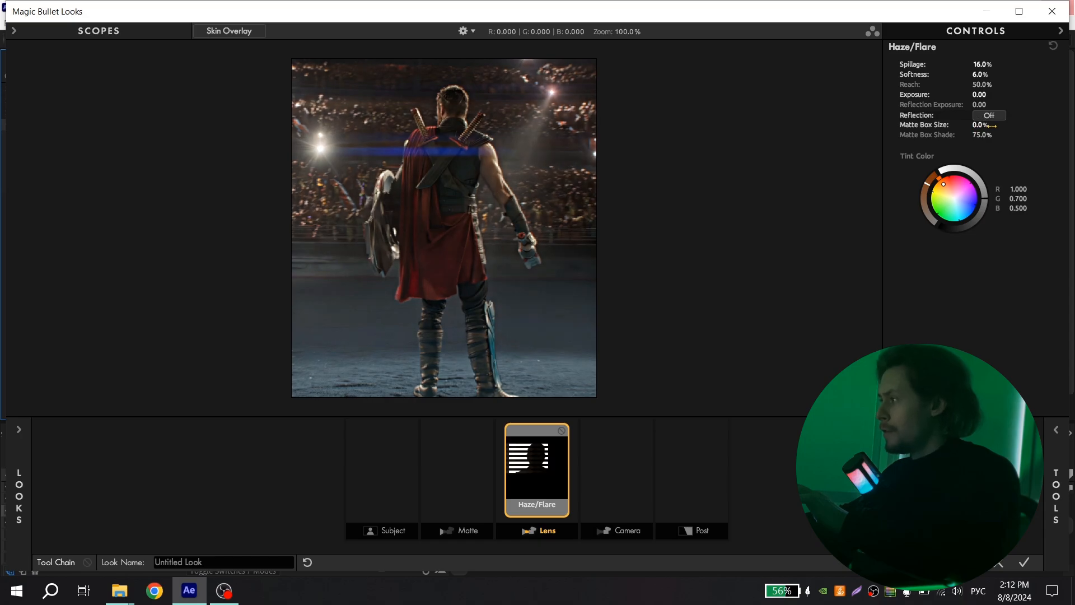
left_click_drag(985, 134, 953, 134)
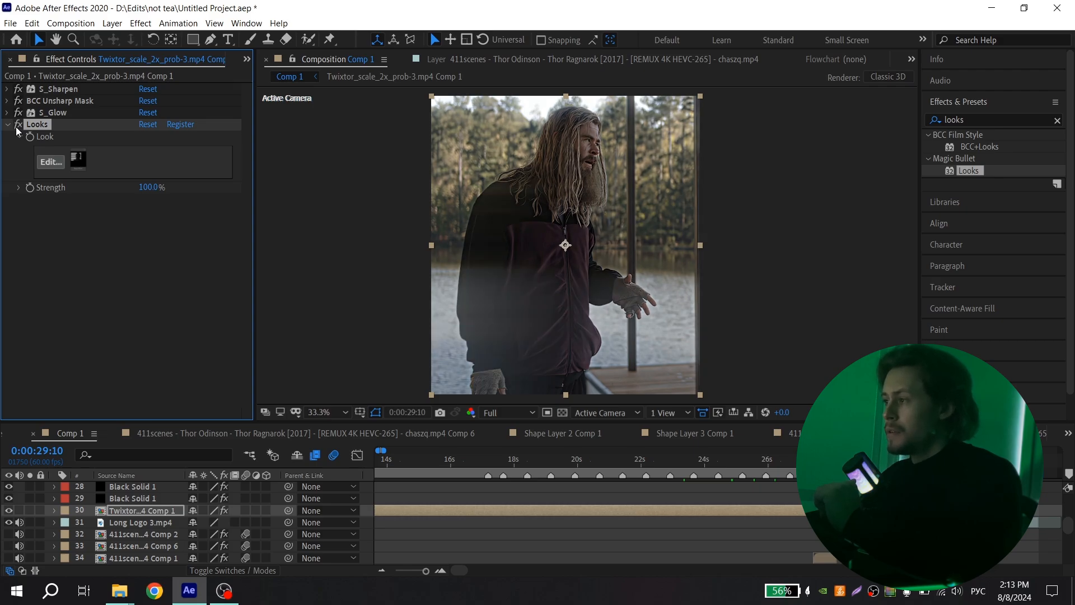
Reopen the Looks editor and add Hue/Saturation to the Post stage
left_click(50, 161)
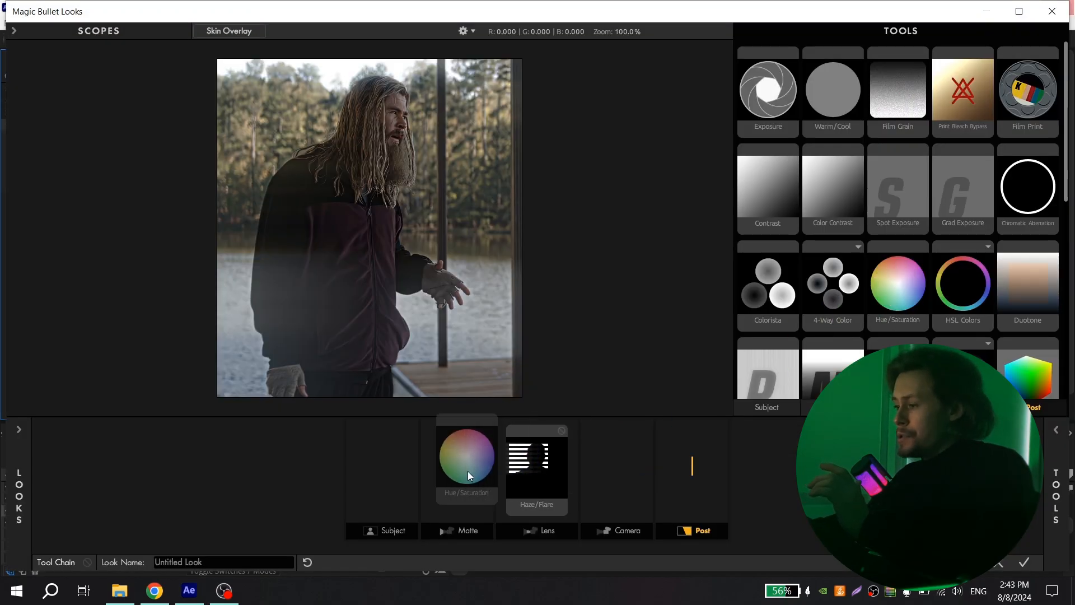
left_click(467, 456)
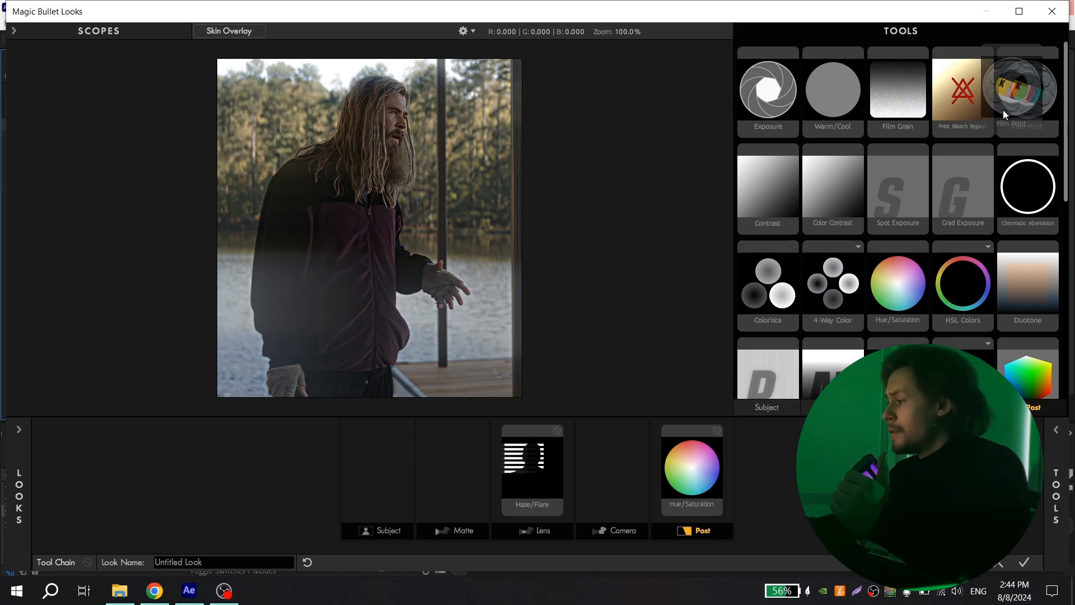
Add Film Print to the Post stage ahead of Hue/Saturation and set its Strength to 2
left_click(1024, 90)
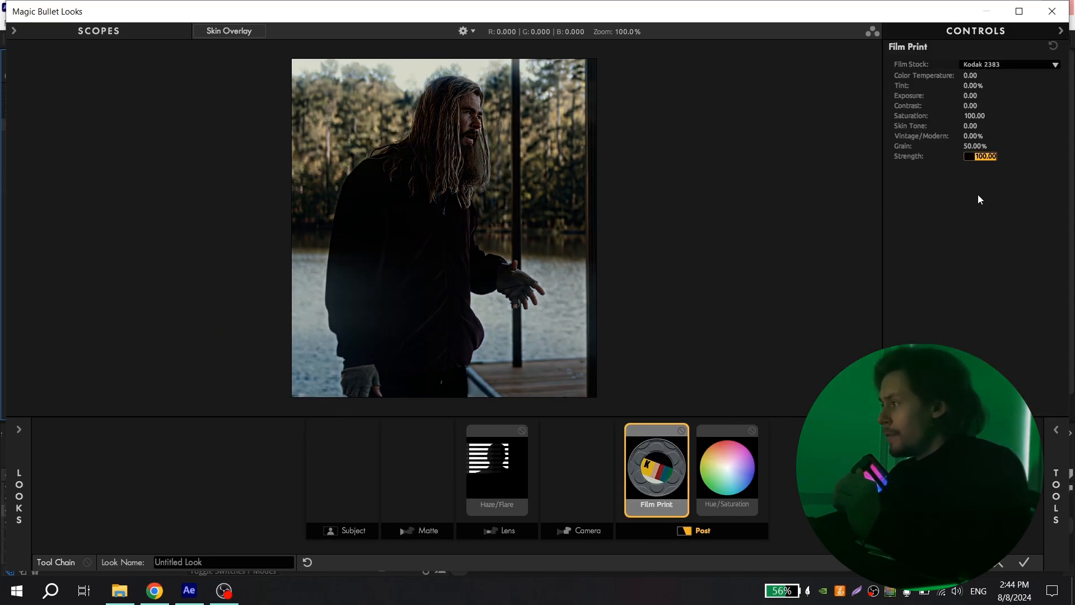
type("2")
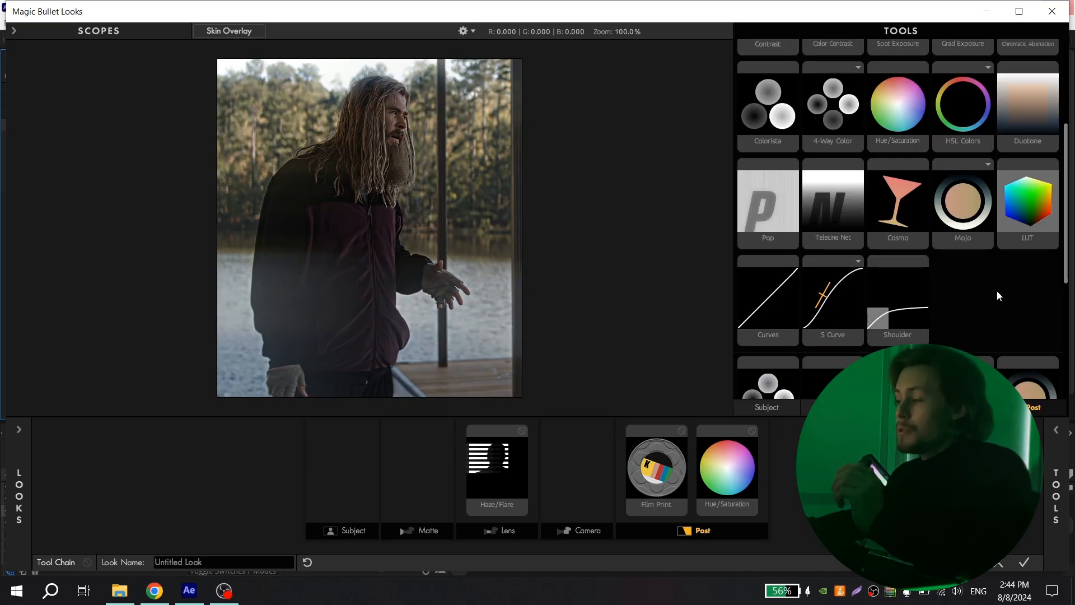
Add Curves to the Camera stage and bend its RGB curve into a gentle S
left_click(767, 296)
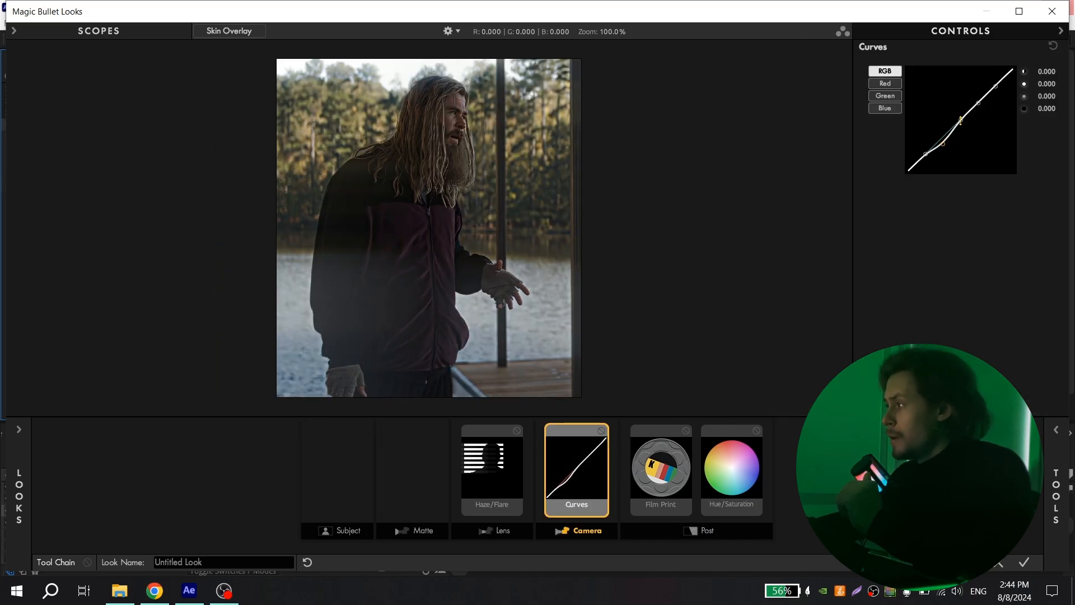
left_click_drag(961, 120, 988, 89)
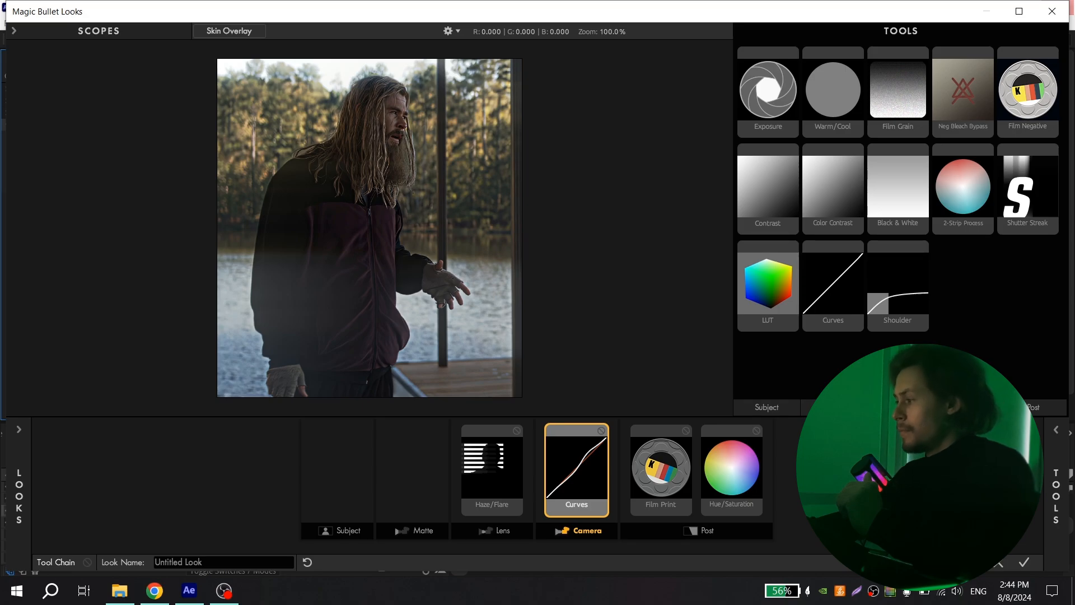
left_click(423, 531)
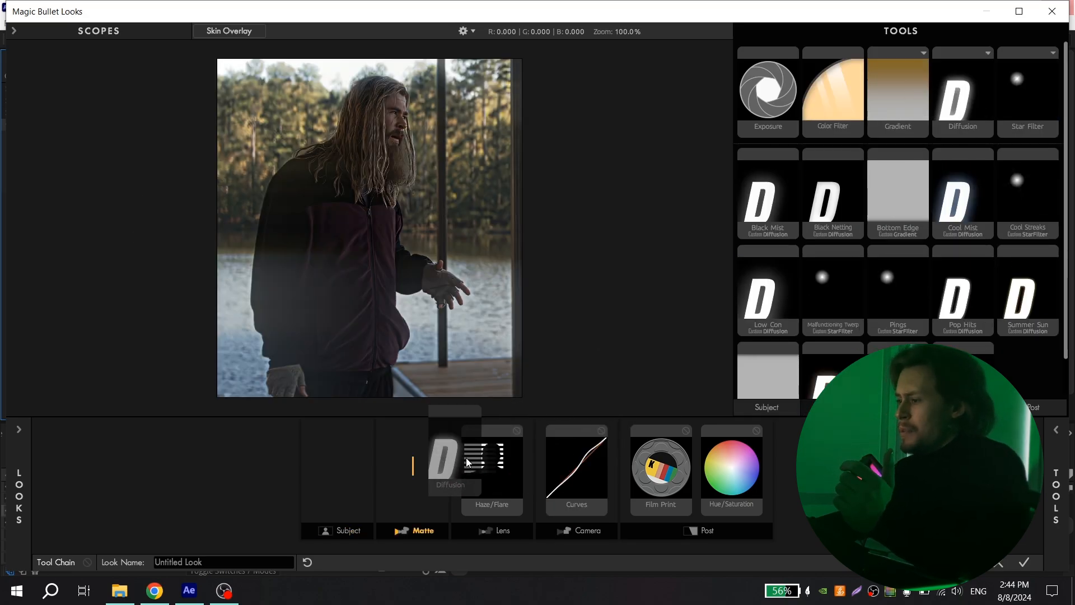
Add Diffusion to Matte and a Fall Is Here LUT to Post, then apply the look to the clip
left_click(447, 465)
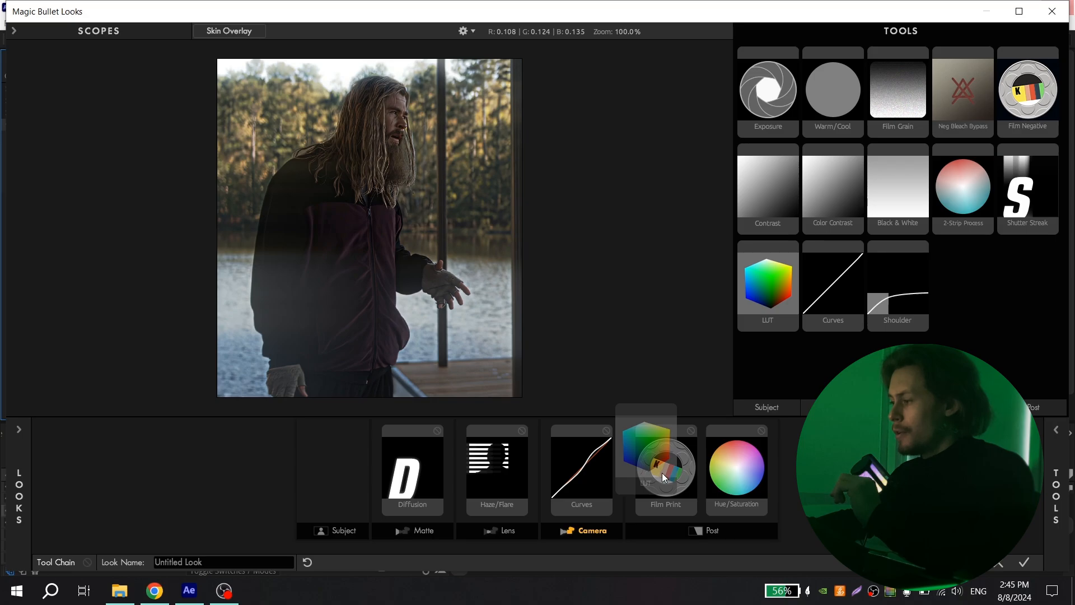
left_click(651, 466)
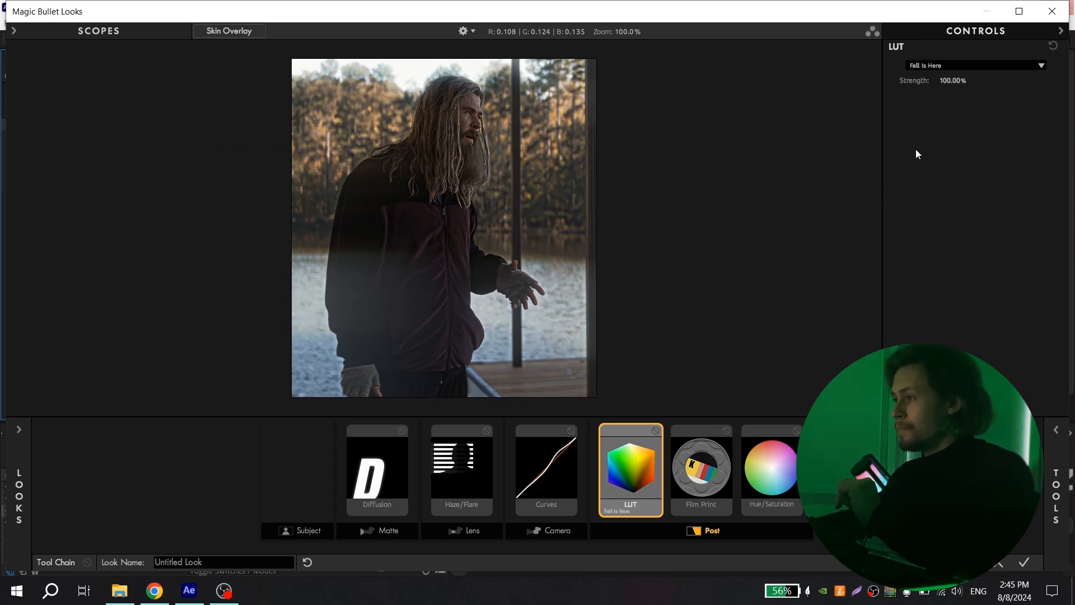
left_click(656, 430)
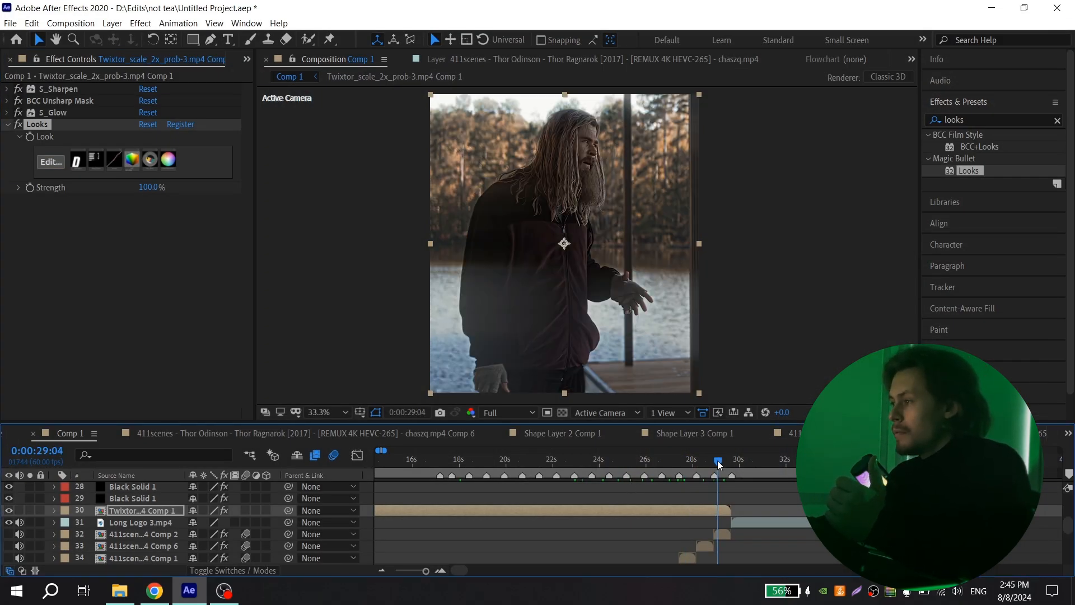
left_click(7, 123)
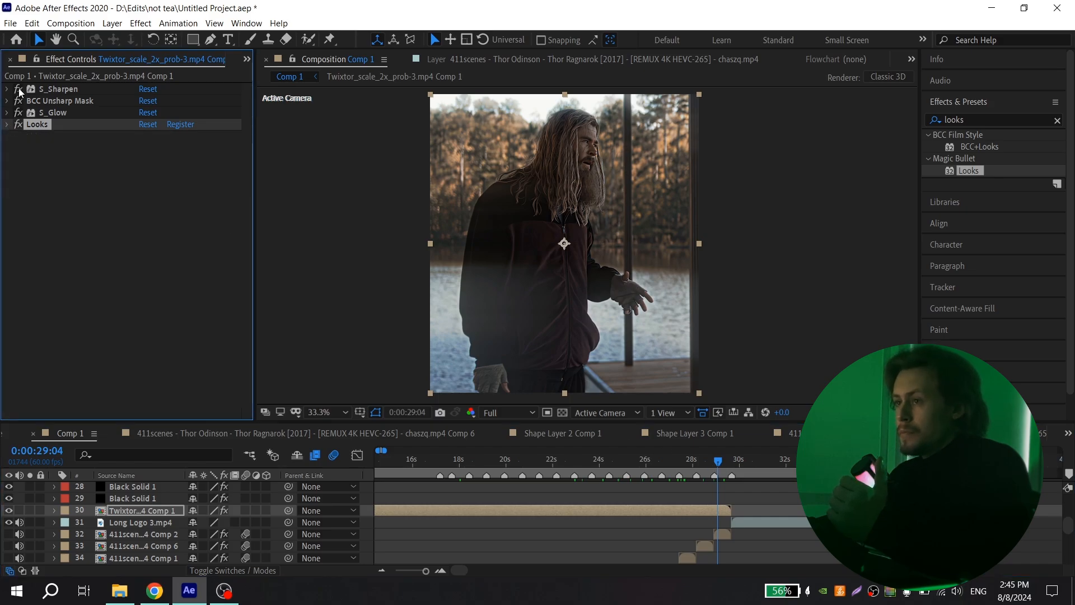